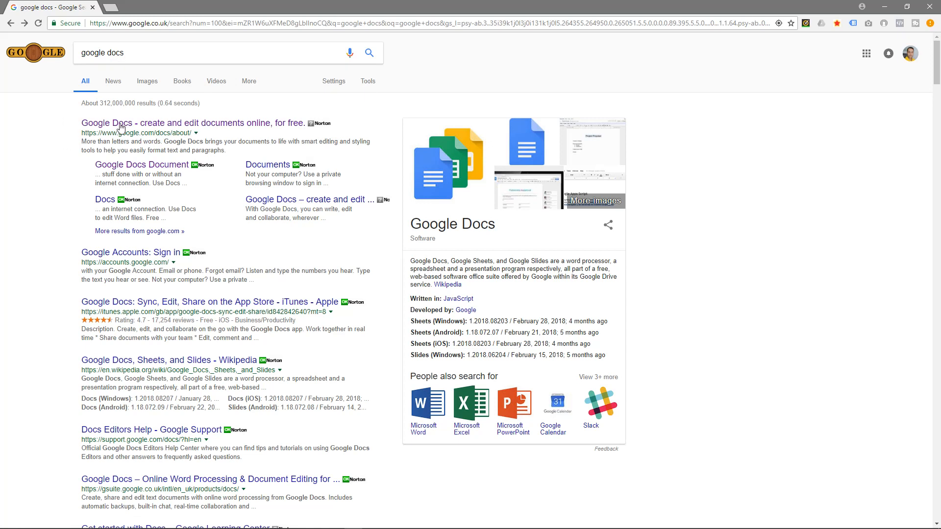
- Reach the Google Docs start page from the search results and pick the Blank template
left_click(193, 124)
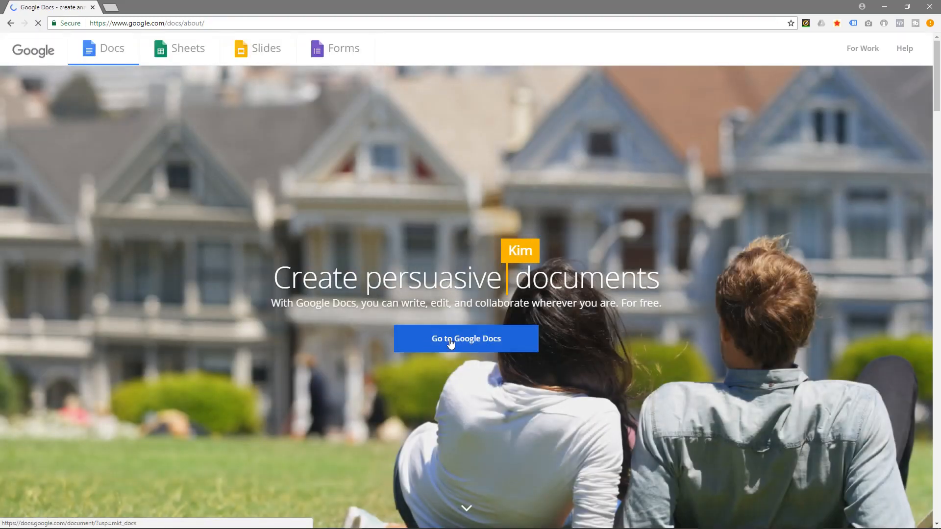
left_click(466, 338)
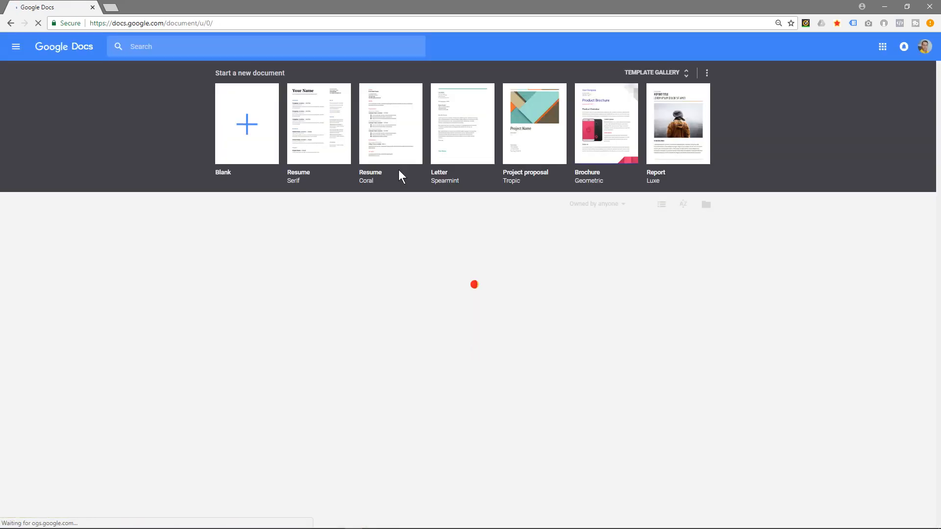
left_click(246, 124)
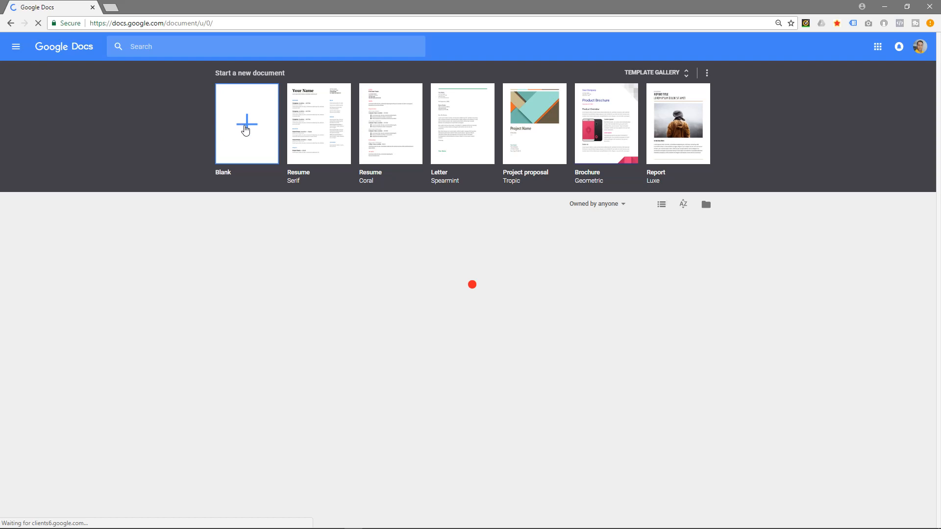
- Create a new blank untitled document from the Blank template
left_click(246, 123)
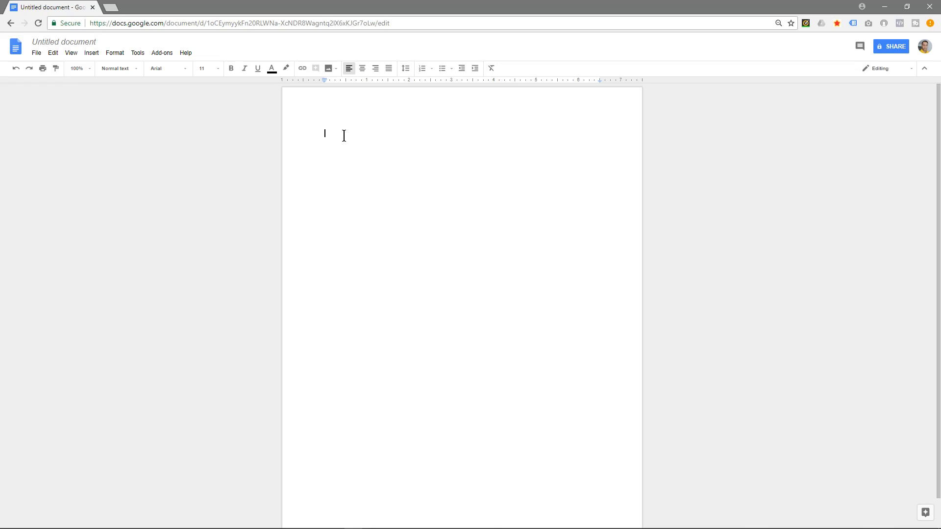
- Enable Tools > Voice typing and set its dictation language to English (United Kingdom)
left_click(137, 53)
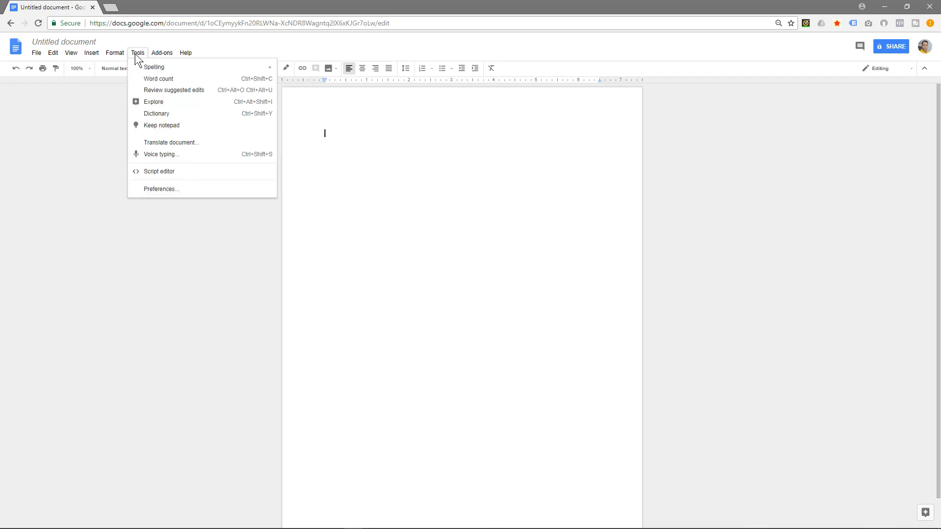
mouse_move(179, 153)
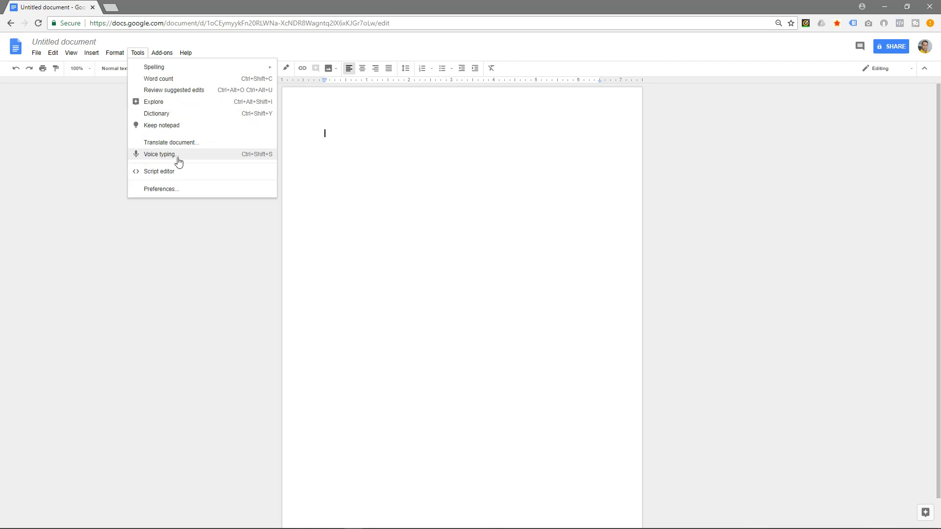
mouse_move(210, 157)
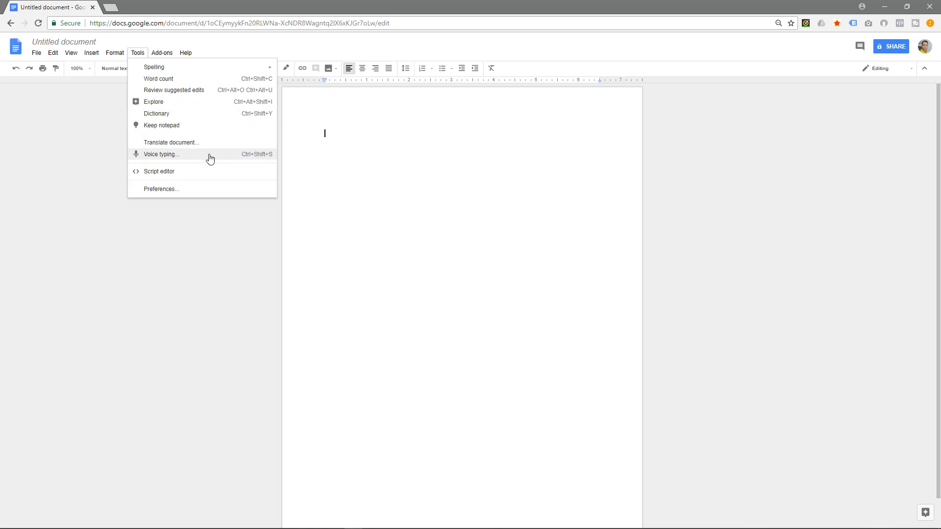
left_click(161, 154)
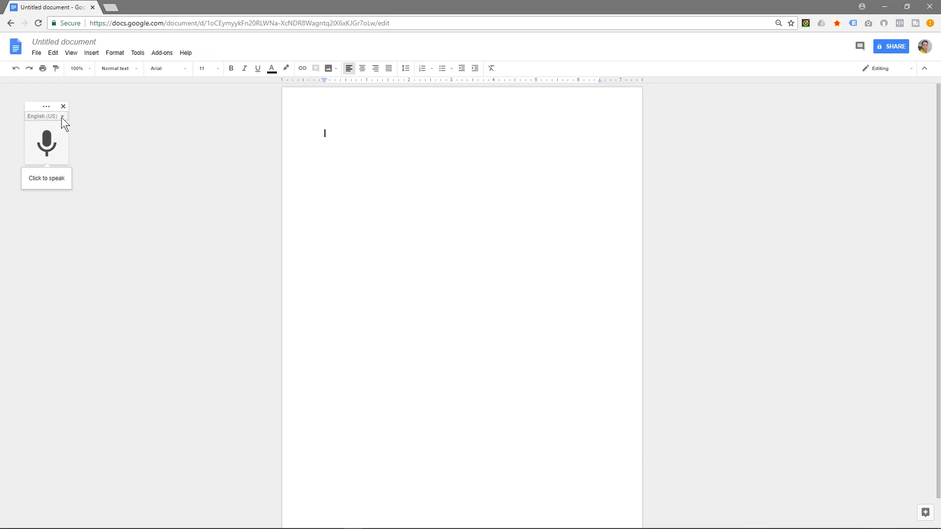
left_click(42, 116)
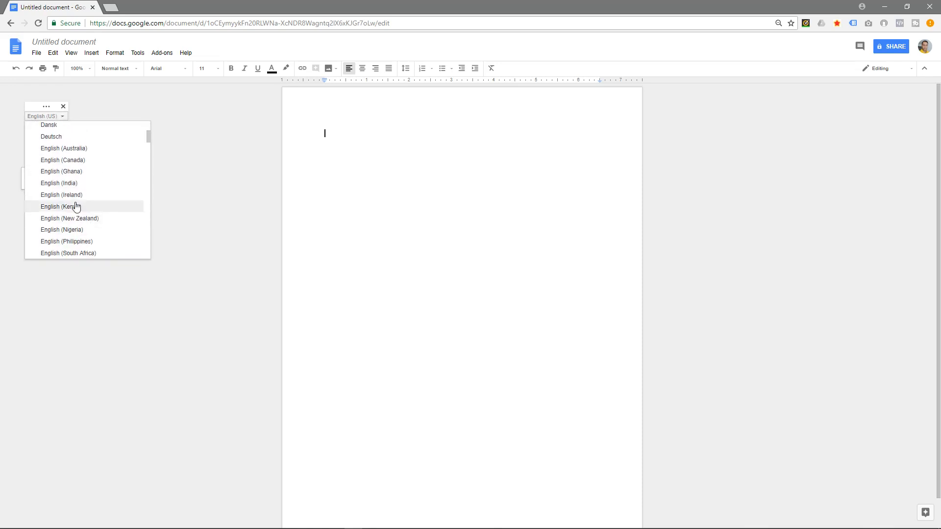
scroll("down", 3)
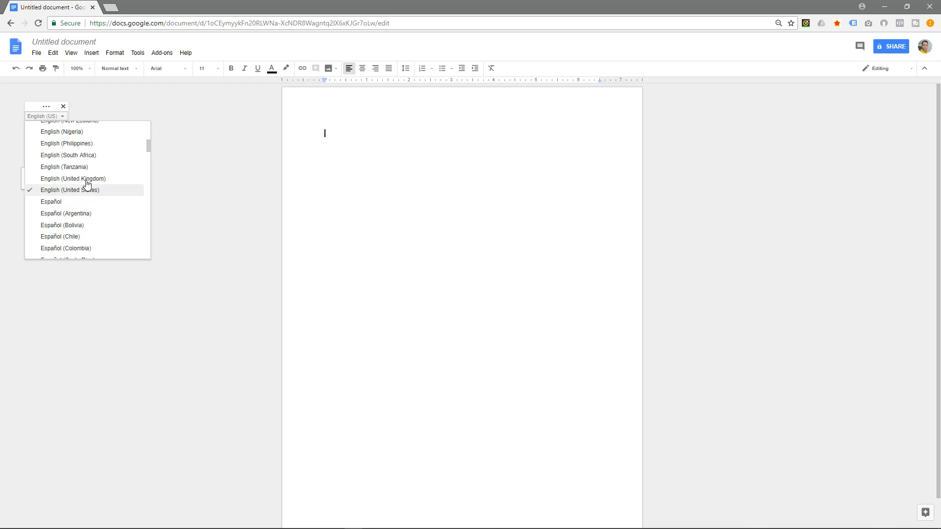
mouse_move(74, 178)
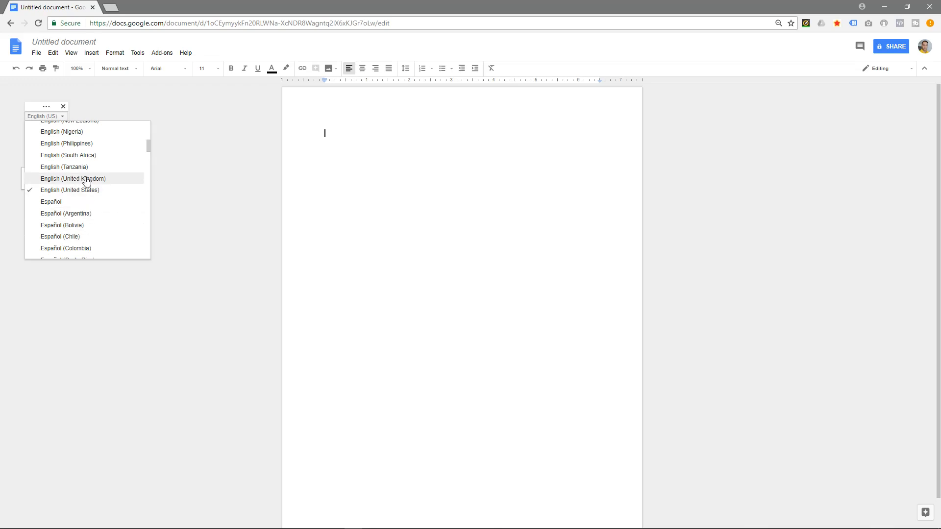
left_click(74, 179)
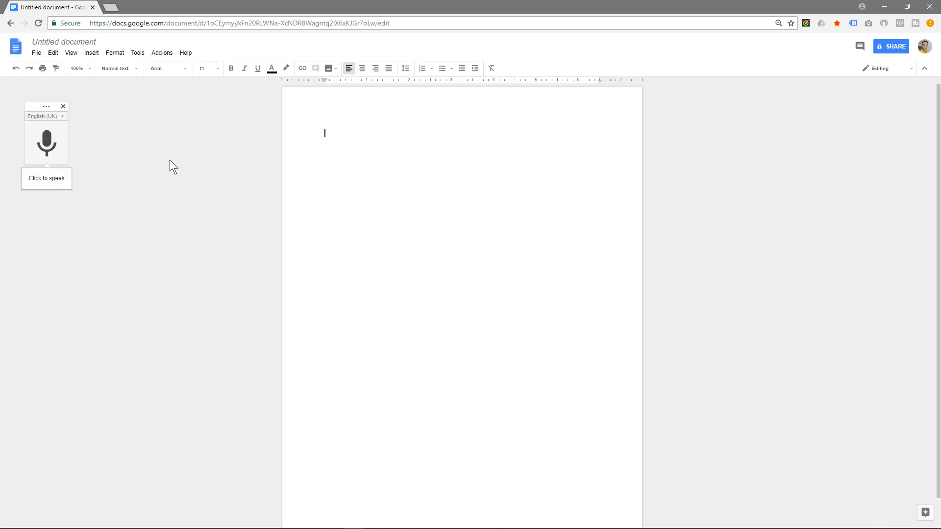
left_click(137, 53)
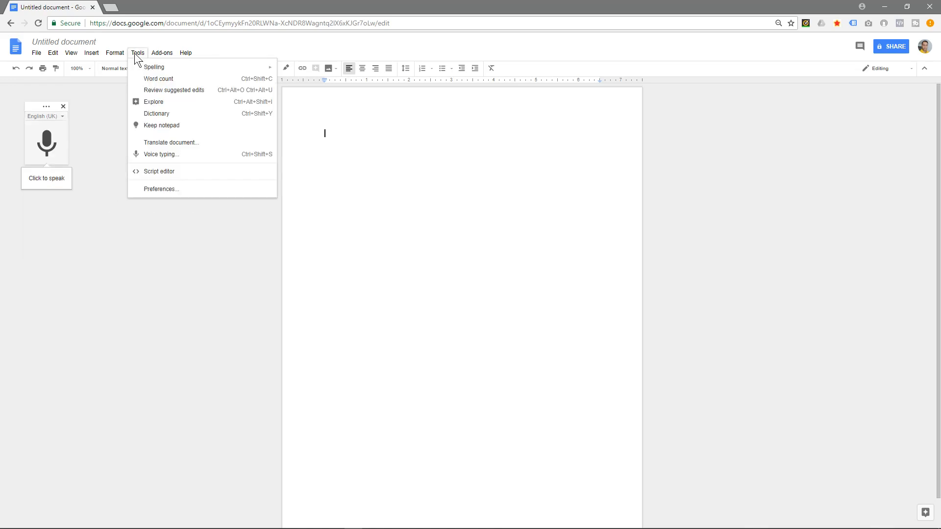
mouse_move(158, 154)
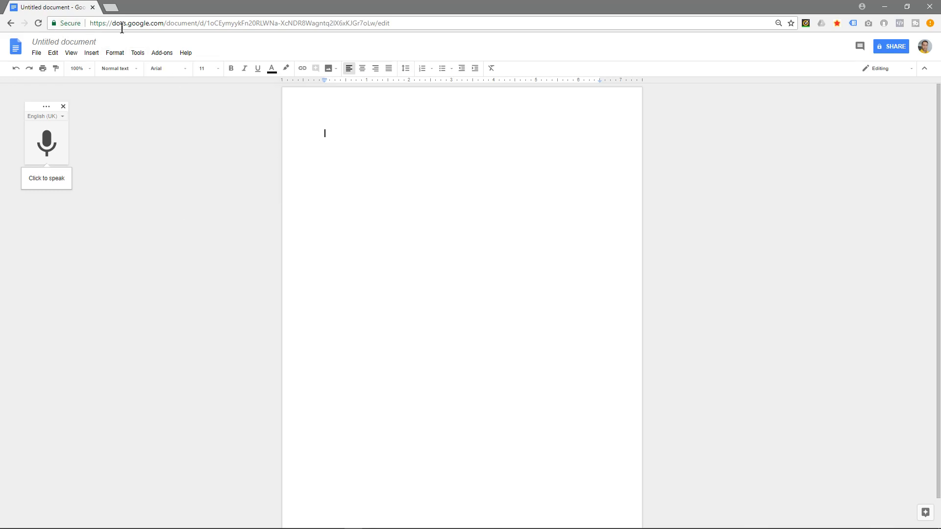
mouse_move(107, 120)
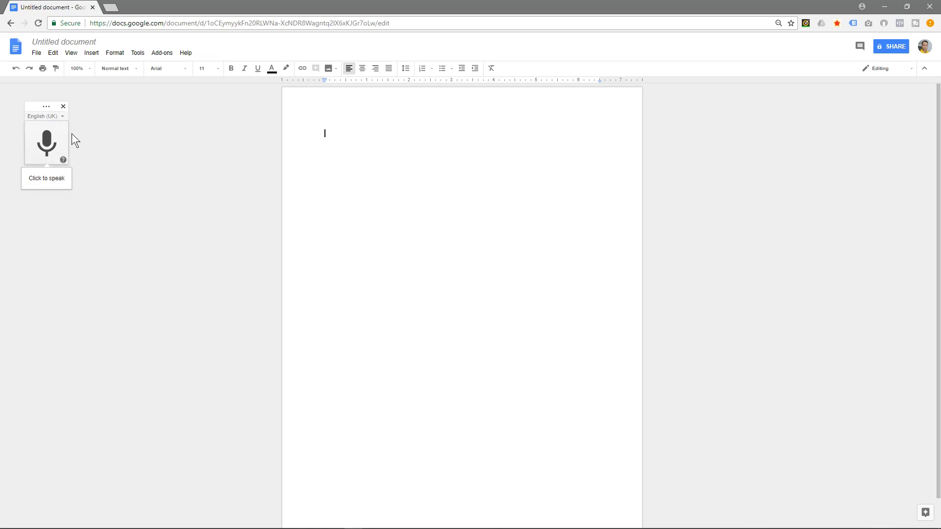
mouse_move(159, 142)
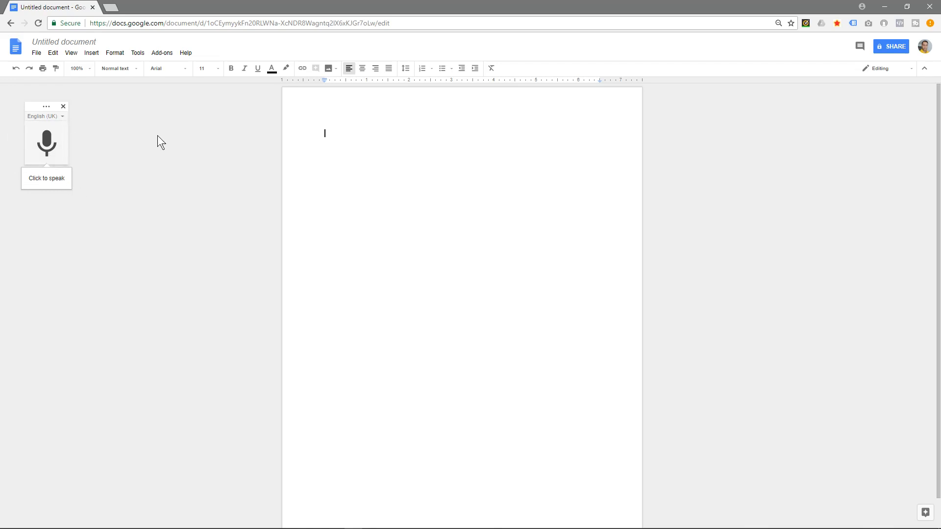
mouse_move(208, 99)
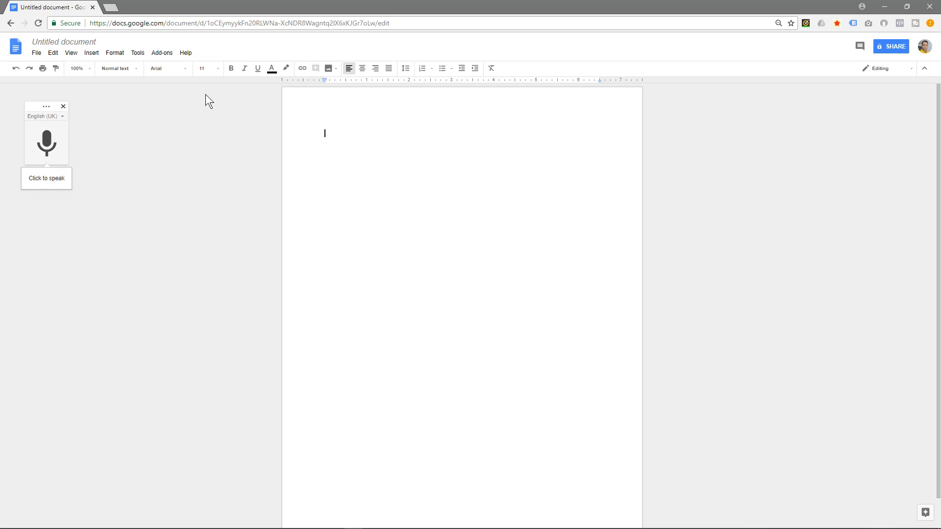
mouse_move(53, 140)
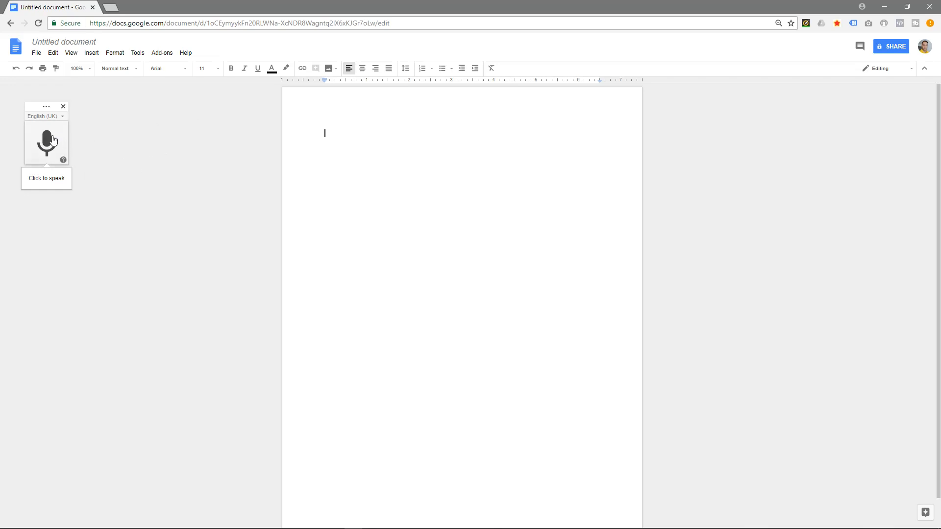
- Dictate the paragraphs about typing by speaking and creating lots of content simply
left_click(46, 143)
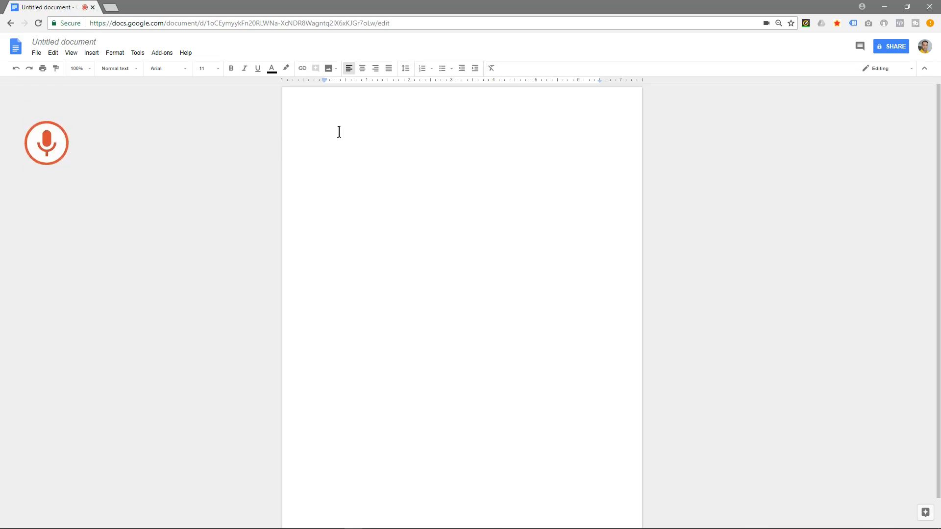
mouse_move(361, 273)
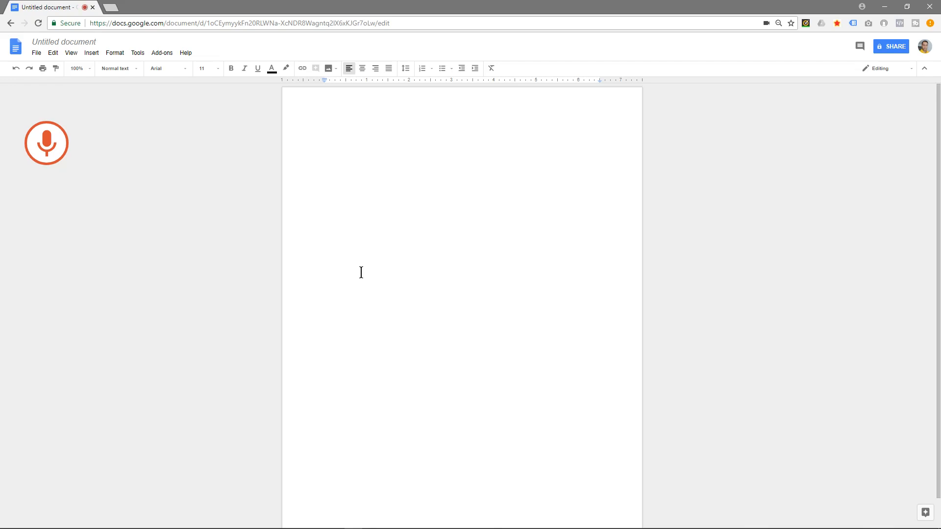
left_click(46, 143)
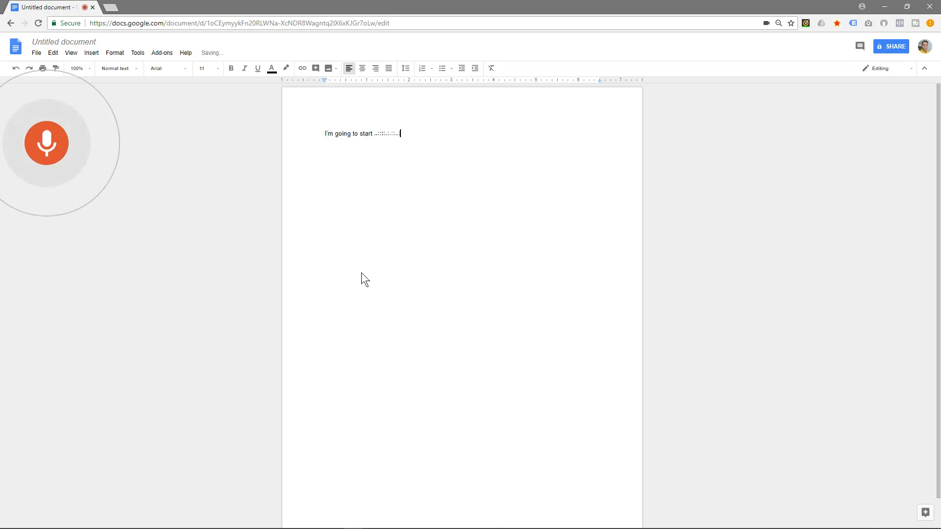
type("speaking and hopefully Google will")
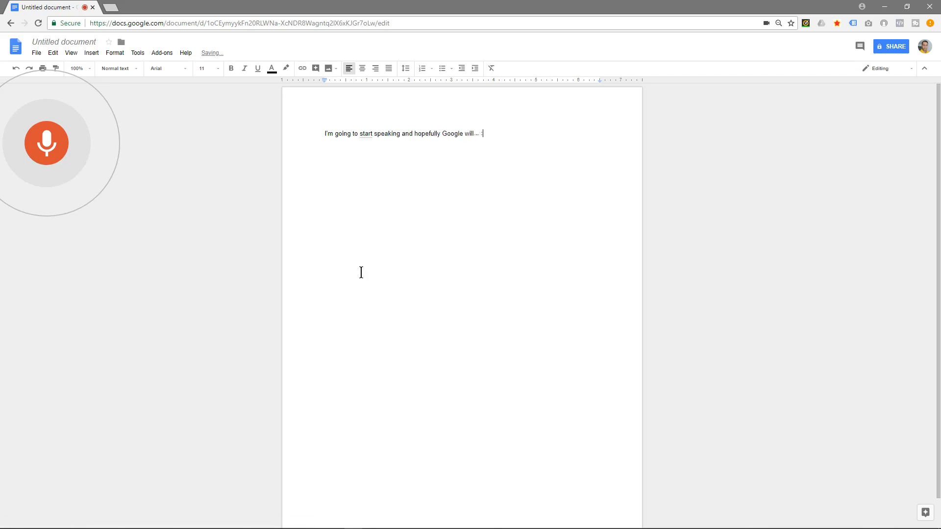
type("be typing the text that I am saying.")
type("as you can see the written content.")
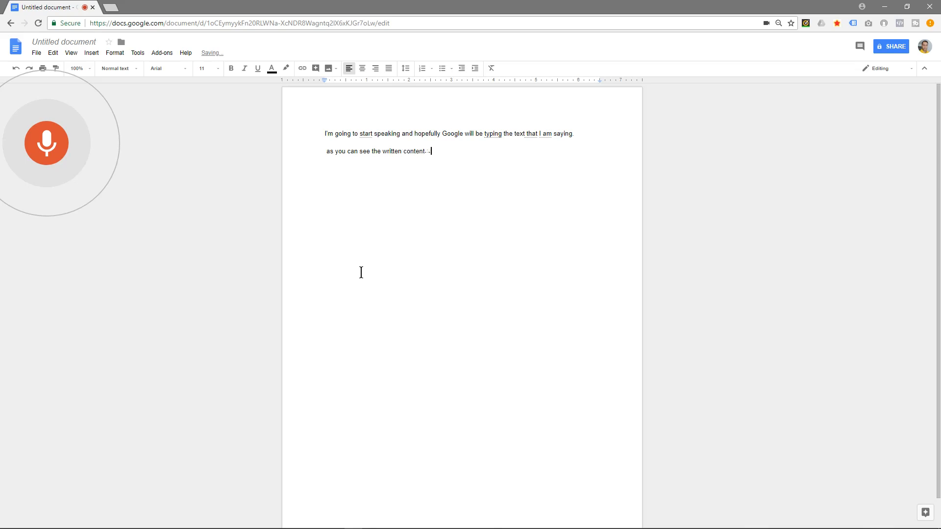
type("is very accurate and I don't even need to")
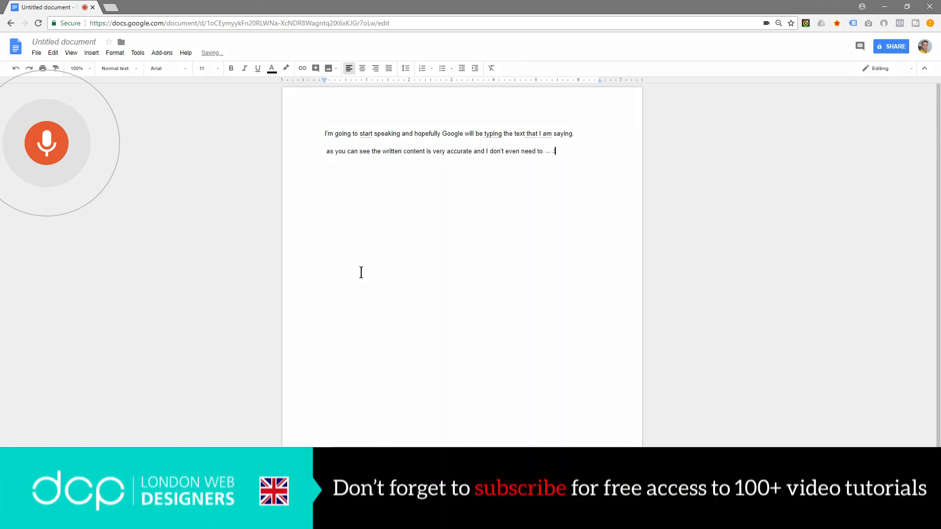
type("use the keyboard to")
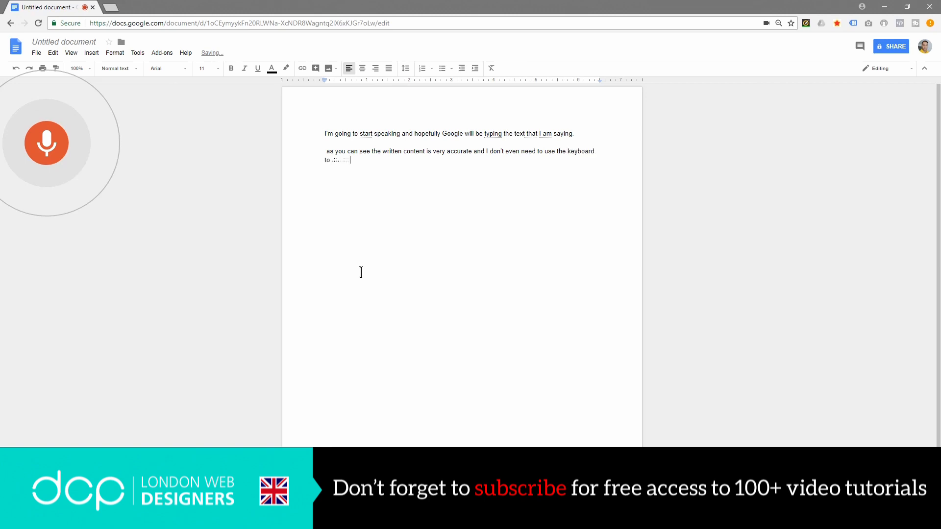
type("create these words.")
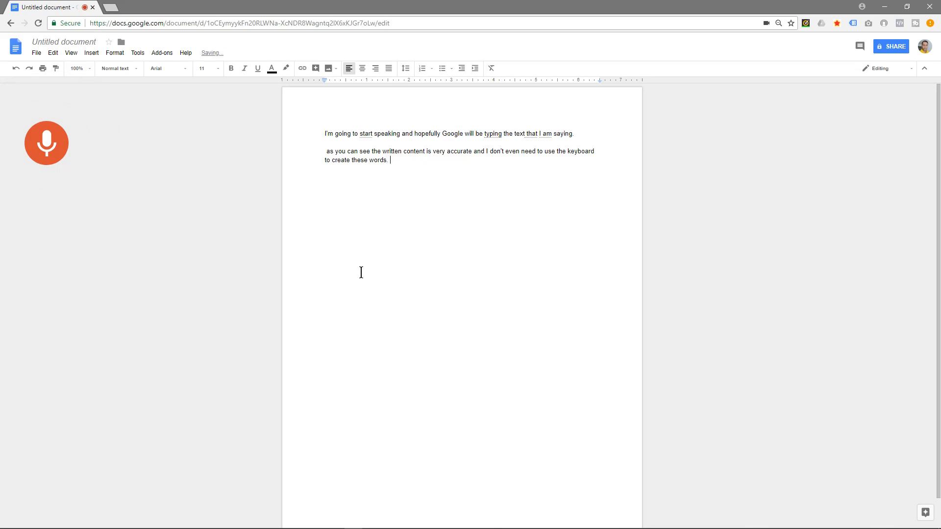
type("if you are planning on")
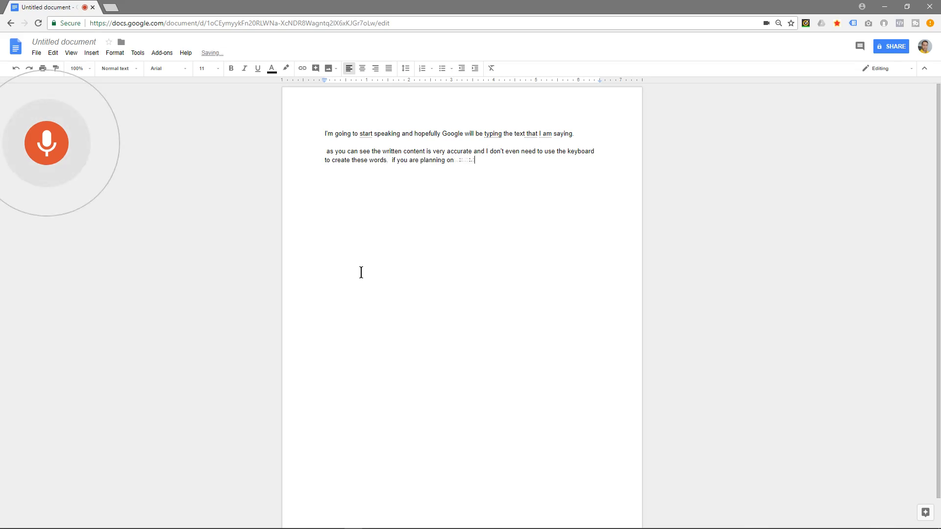
type("writing a lot of content")
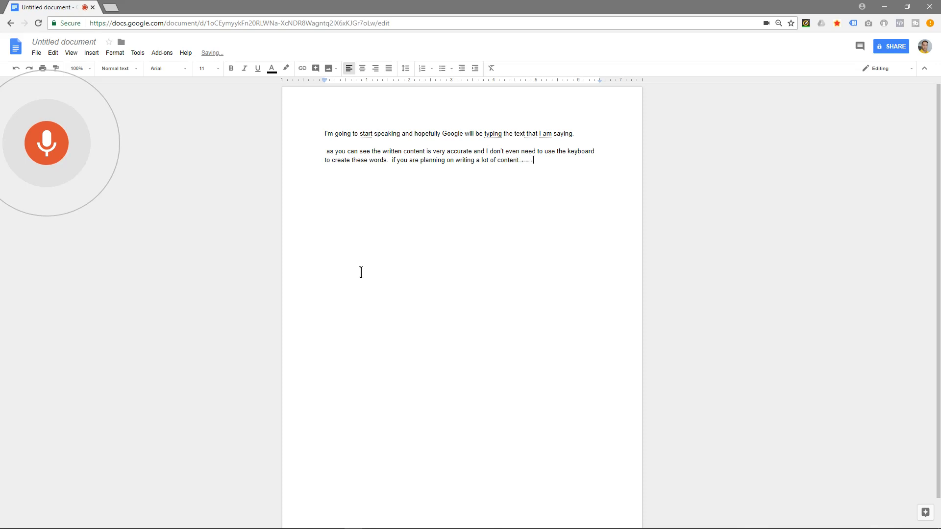
type("then wouldn't it be great that you")
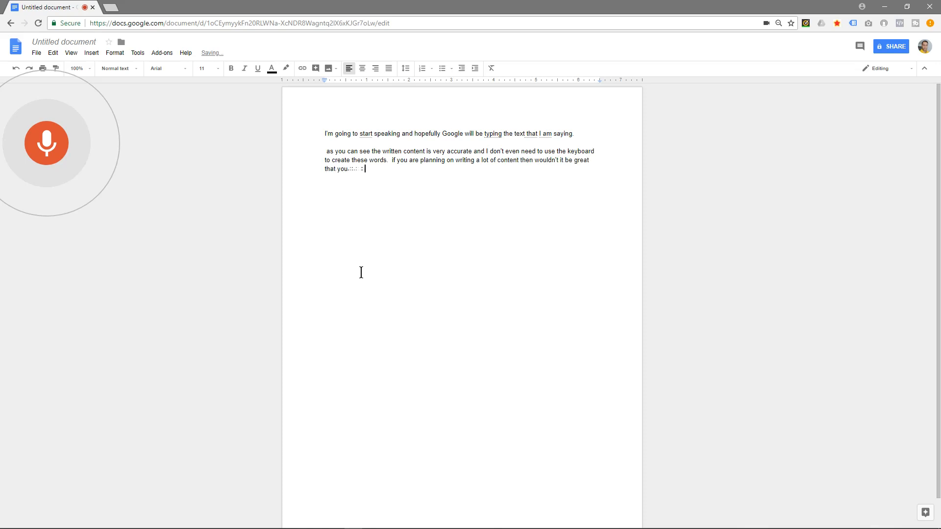
type("could create your")
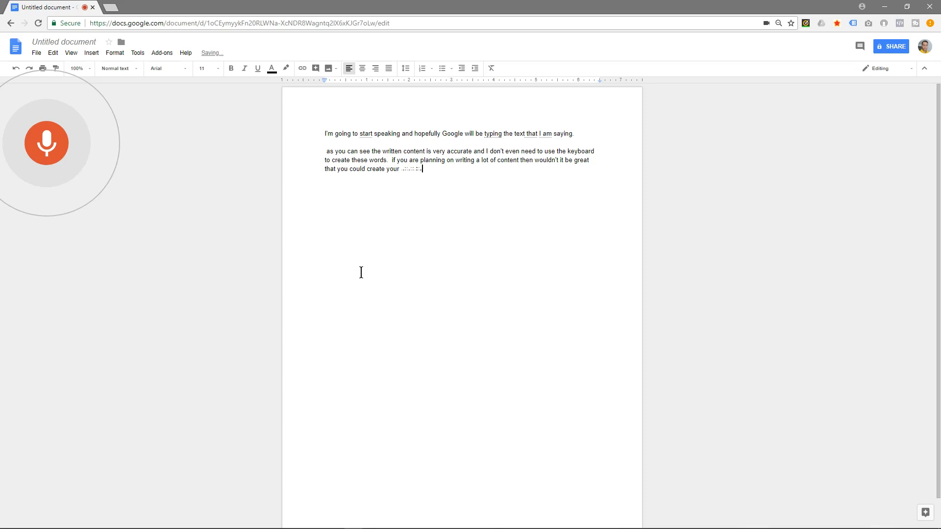
type("content by Simply talking.")
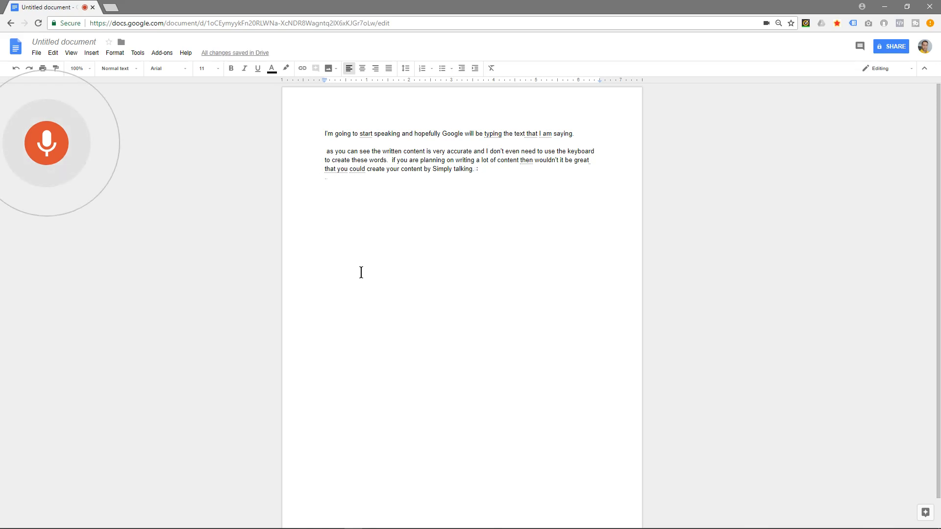
- Dictate the paragraphs on shortcut keys, blog content and proofreading for typos, then stop listening
type("As you can see there are")
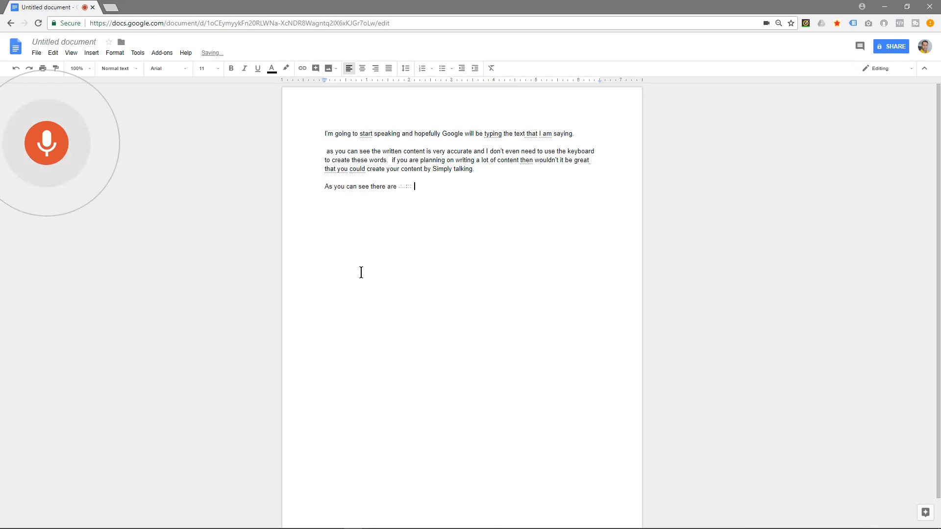
type("some shortcut keys or word should I say that you can use to create punctuation such")
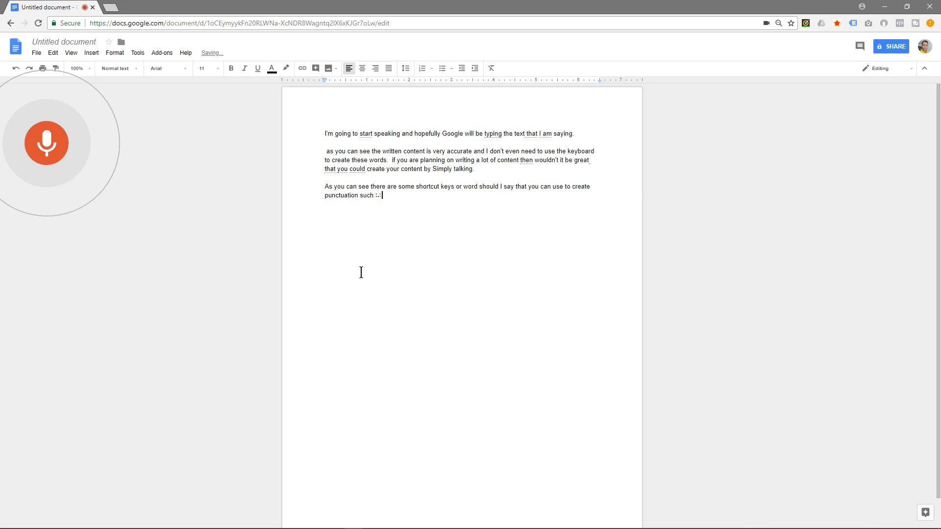
type("as.")
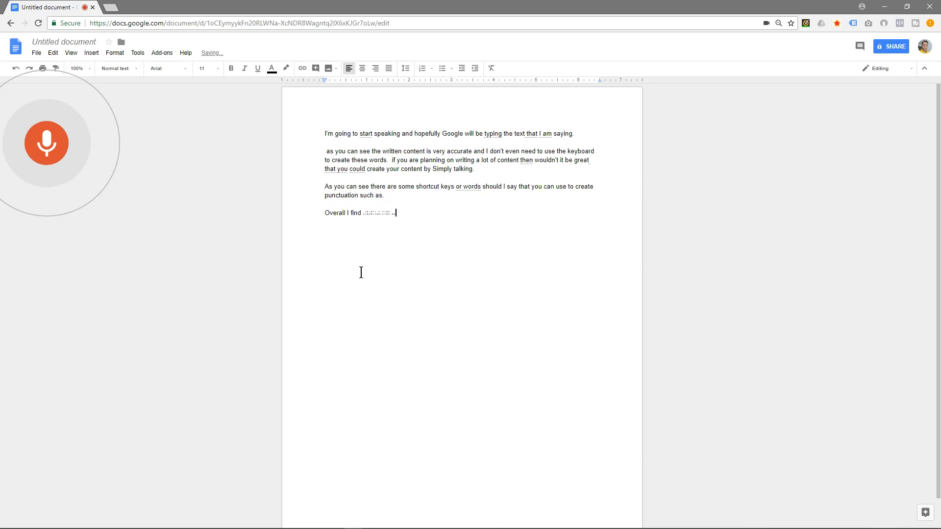
type("a stool very useful if I'm writing,")
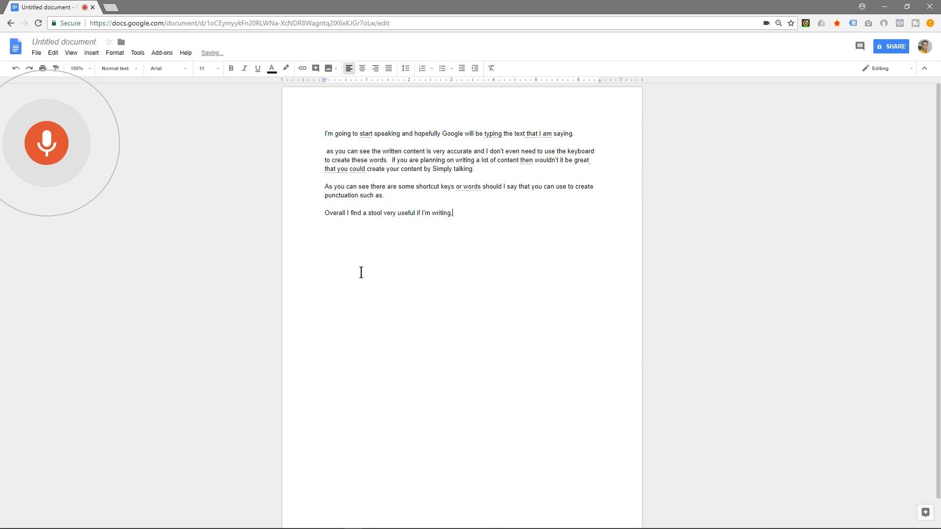
type("content for my:: : :")
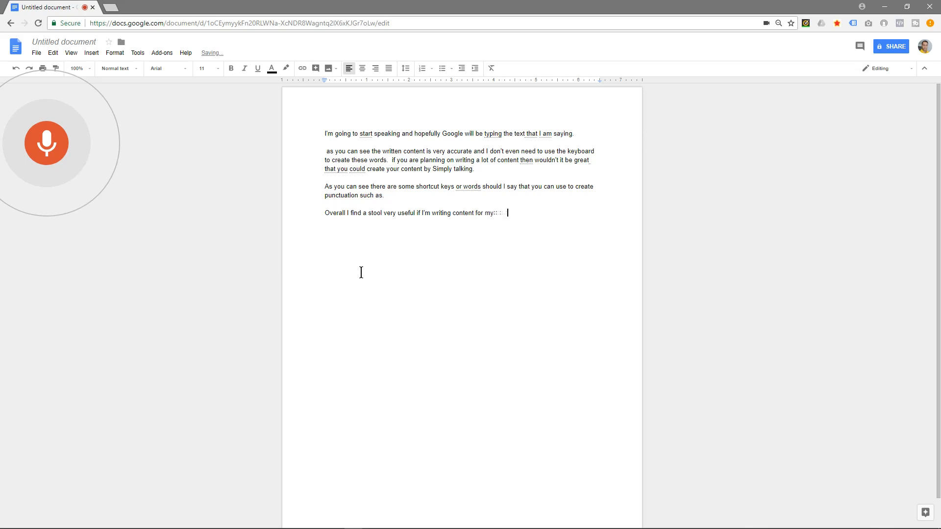
type("blog or for my website.")
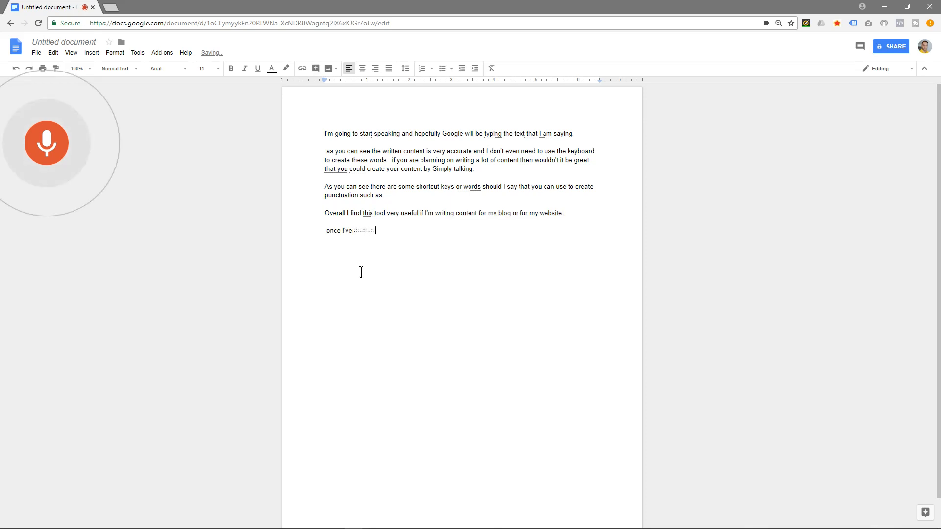
type("created the content I will")
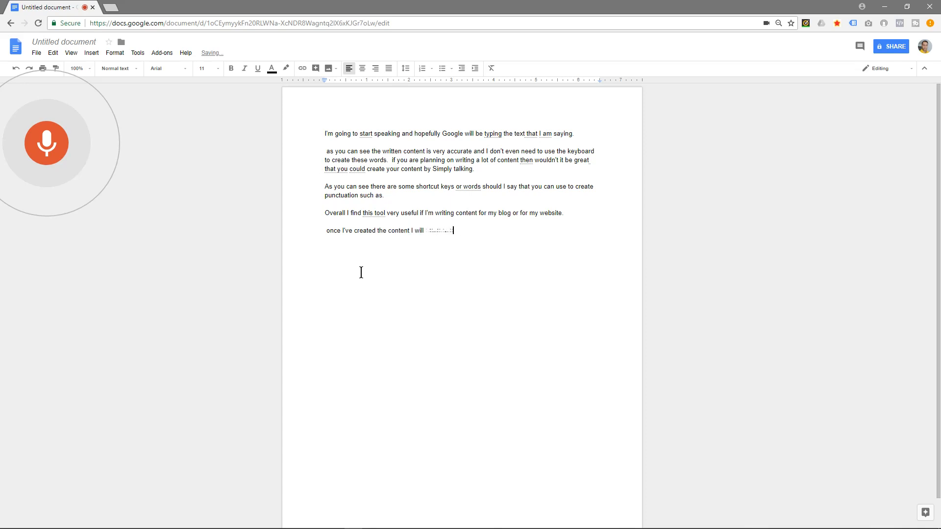
type("proofread to make sure there are no")
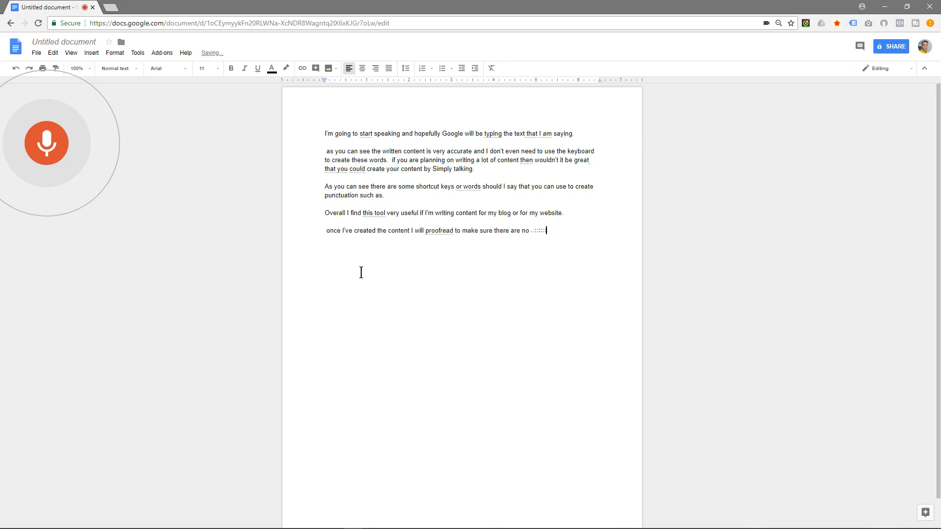
type("typos.")
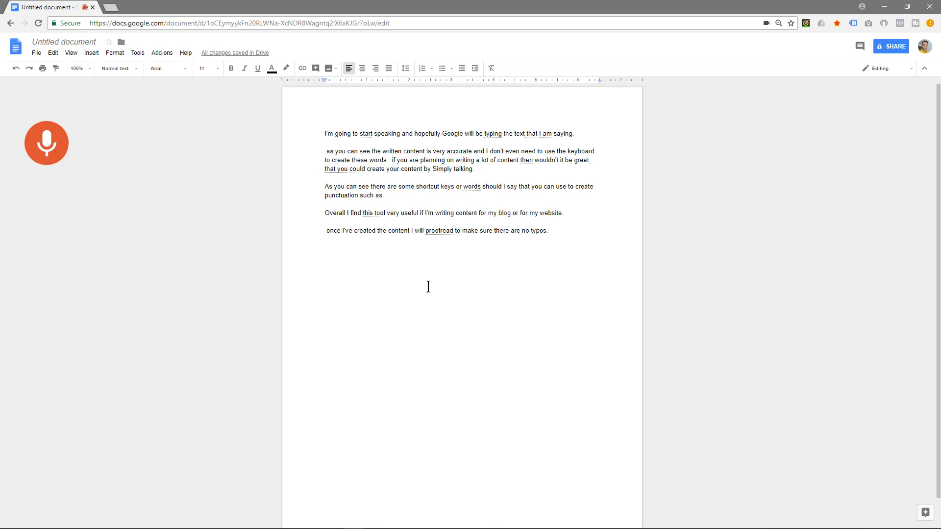
left_click(46, 143)
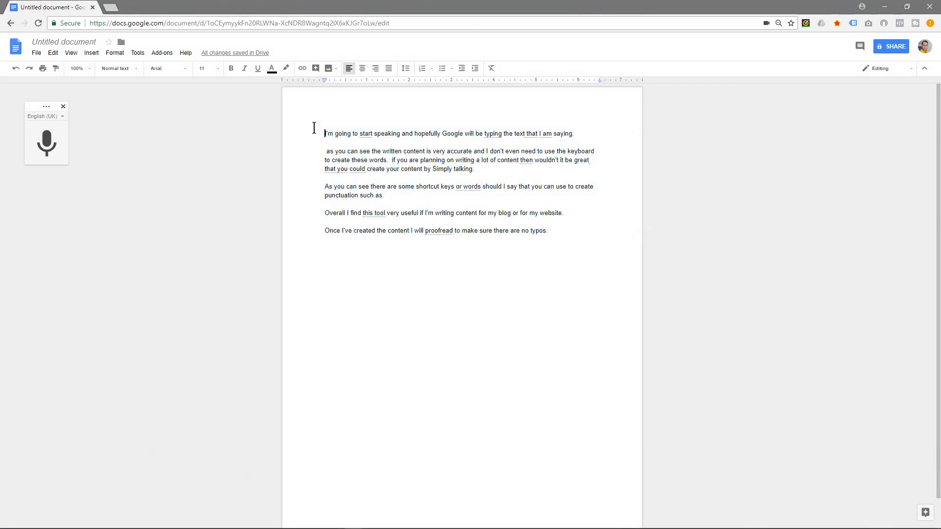
- Select all text and show Tools > Word count, highlighting the 120 words total
key("ctrl+a")
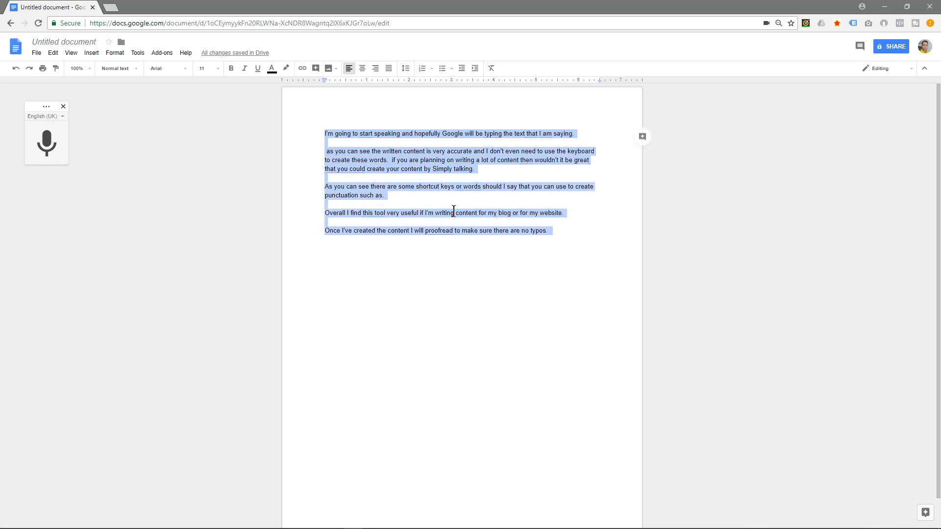
mouse_move(269, 87)
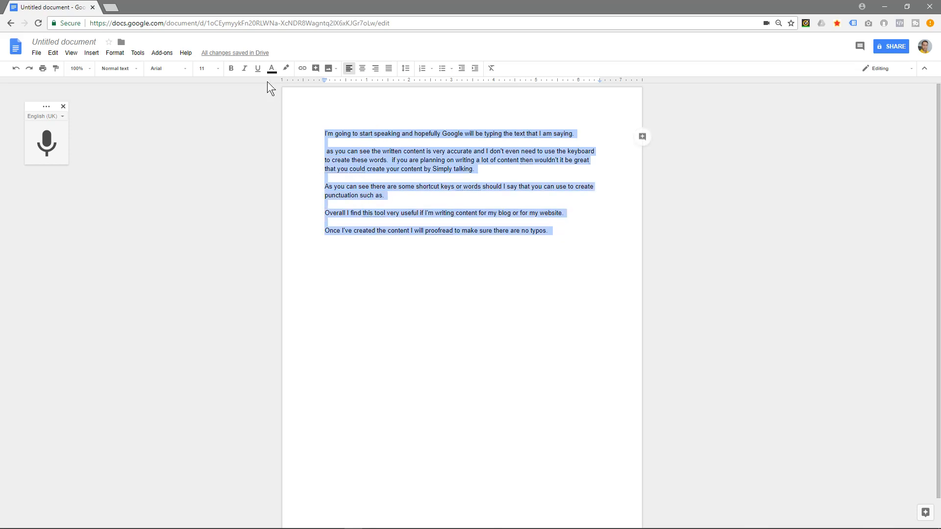
mouse_move(185, 53)
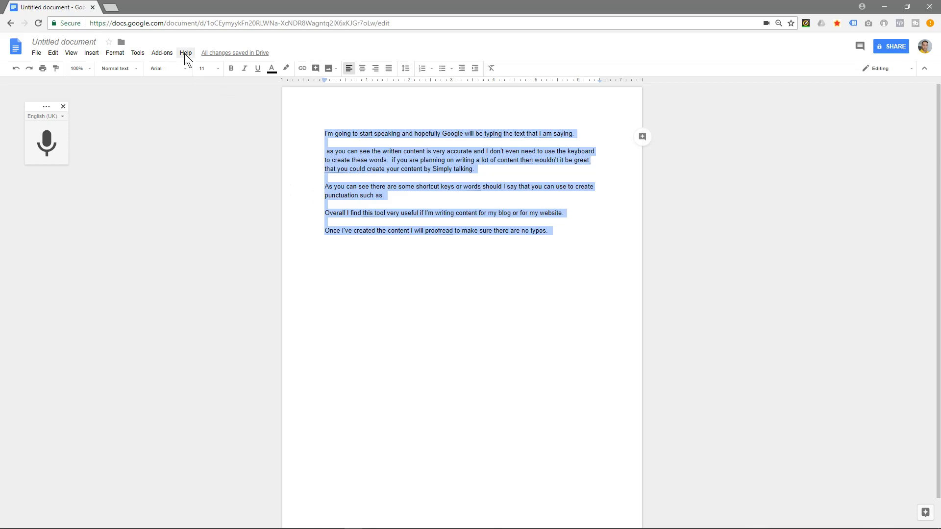
left_click(137, 53)
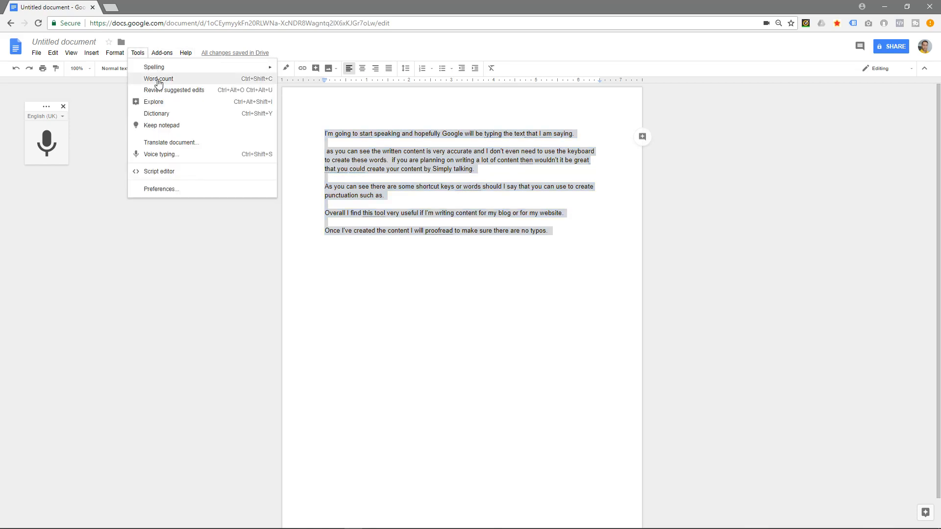
left_click(157, 78)
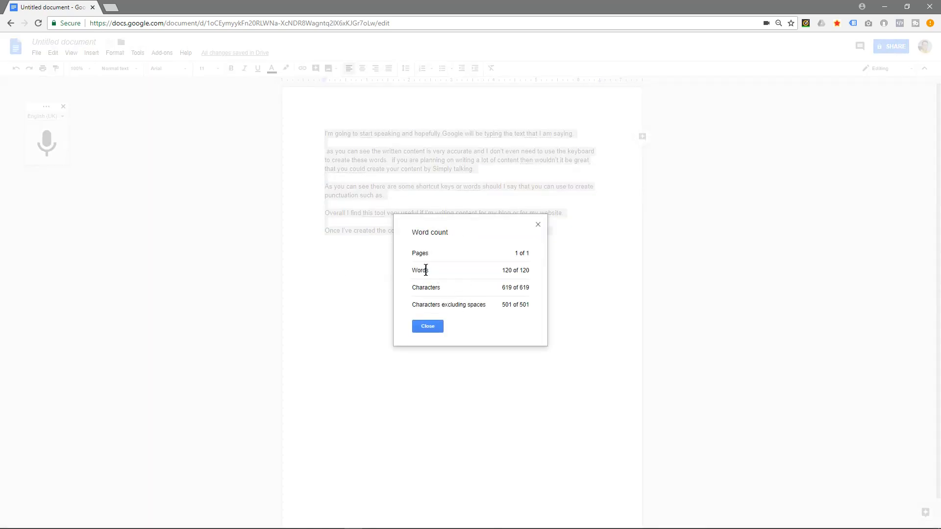
double_click(506, 270)
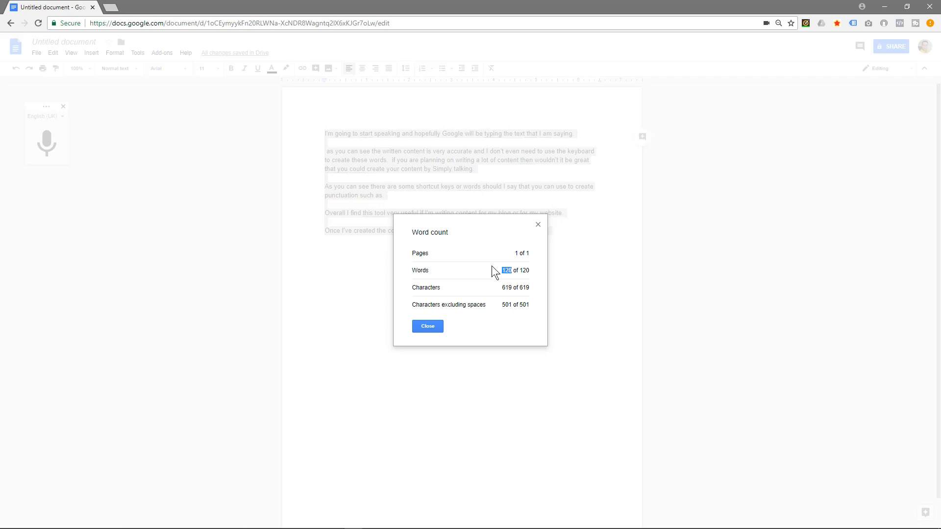
mouse_move(539, 229)
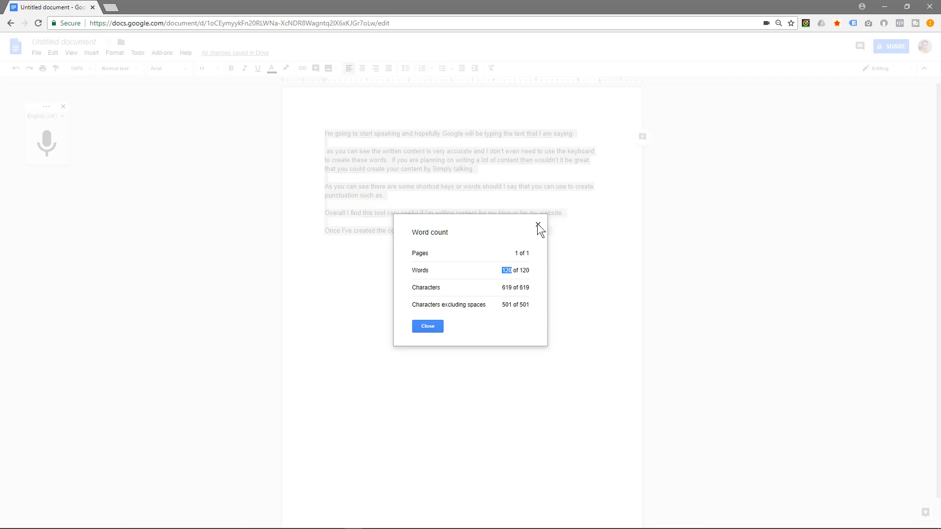
- Dismiss the Word count dialog to return to the dictated paragraphs
left_click(427, 325)
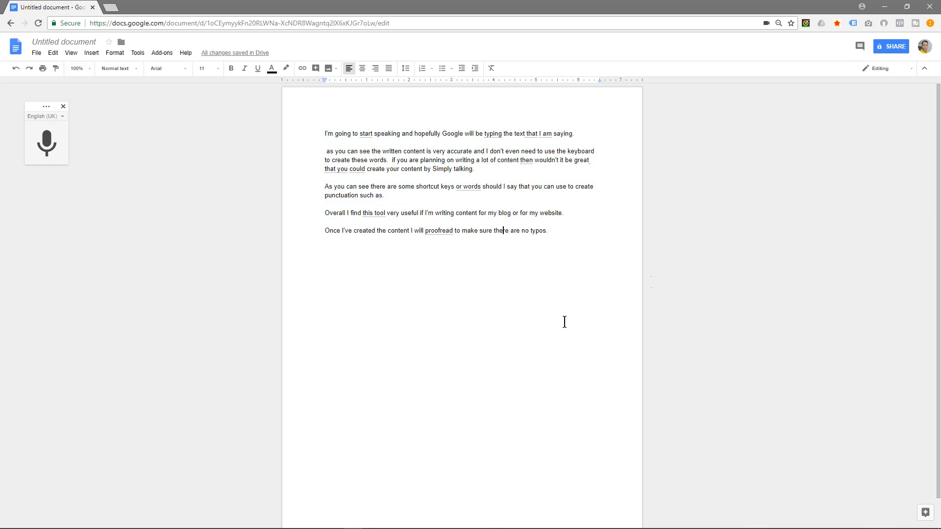
mouse_move(568, 367)
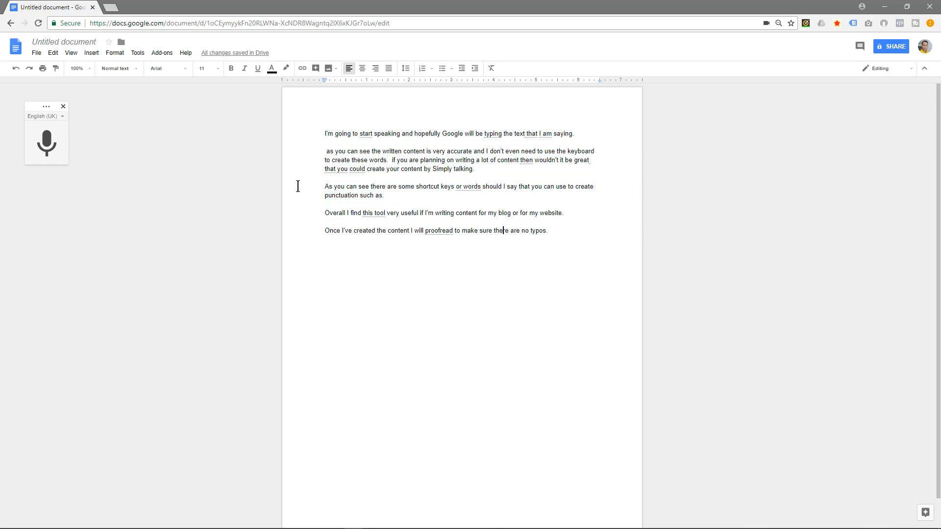
mouse_move(483, 362)
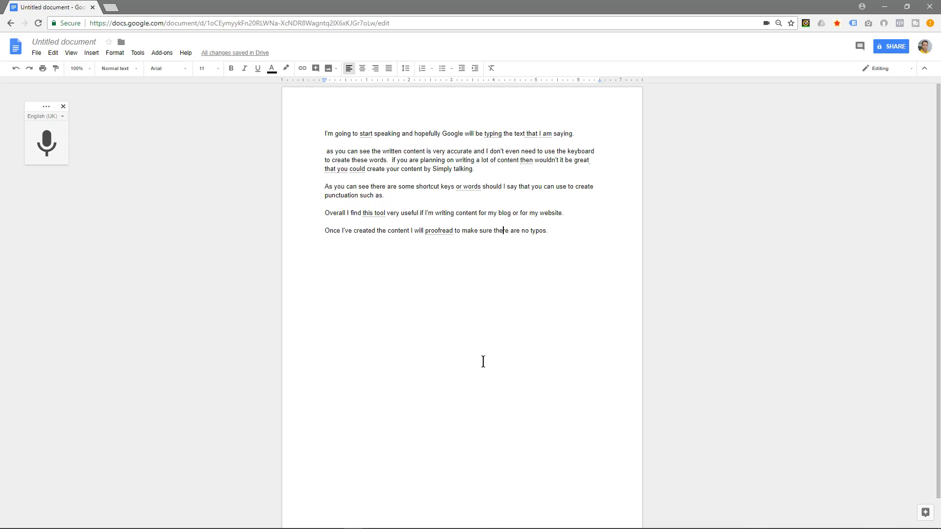